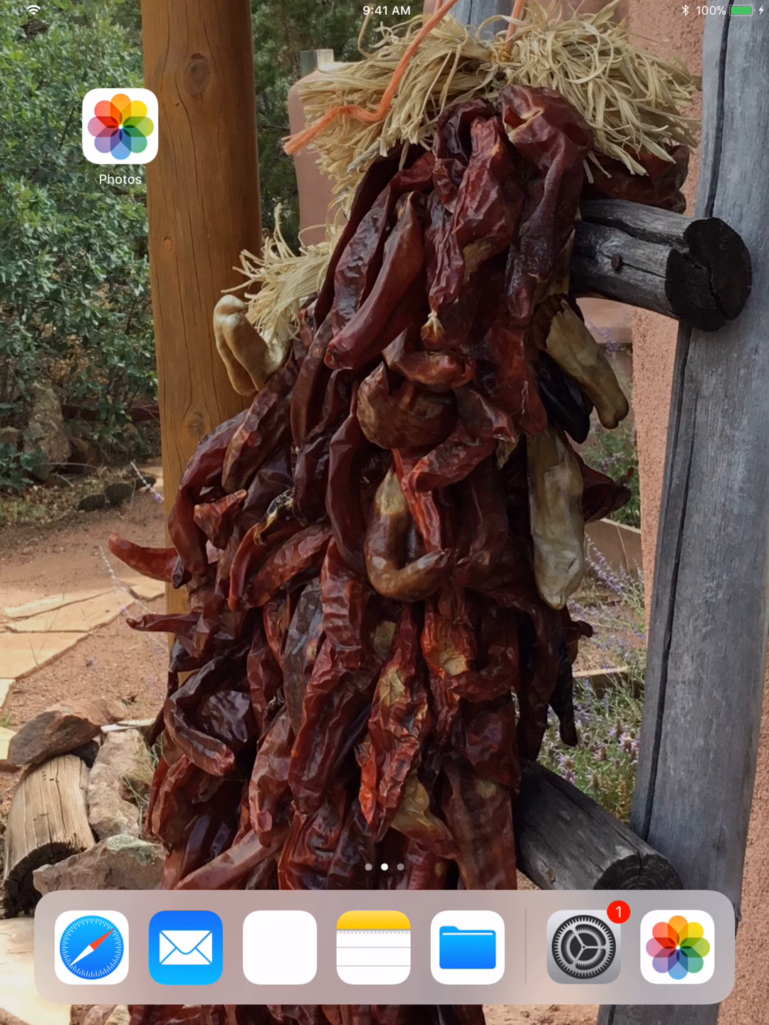
Step: Find the Settings app via Spotlight Search for 'sett' and open it
scroll(left, 3)
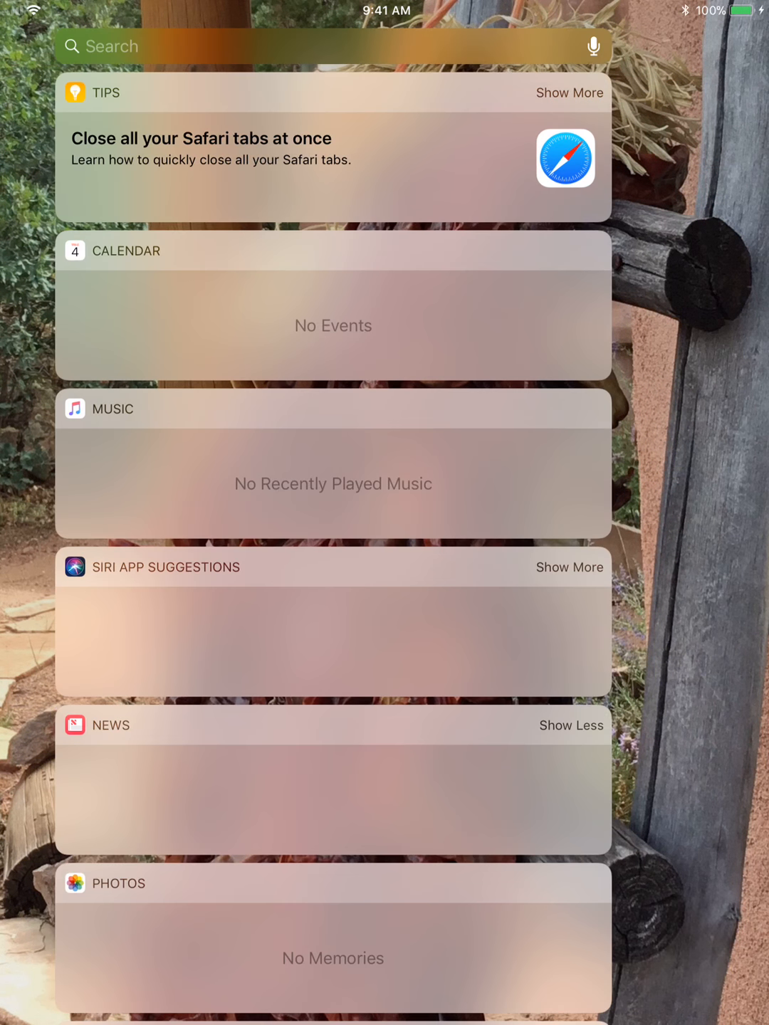
text(sett)
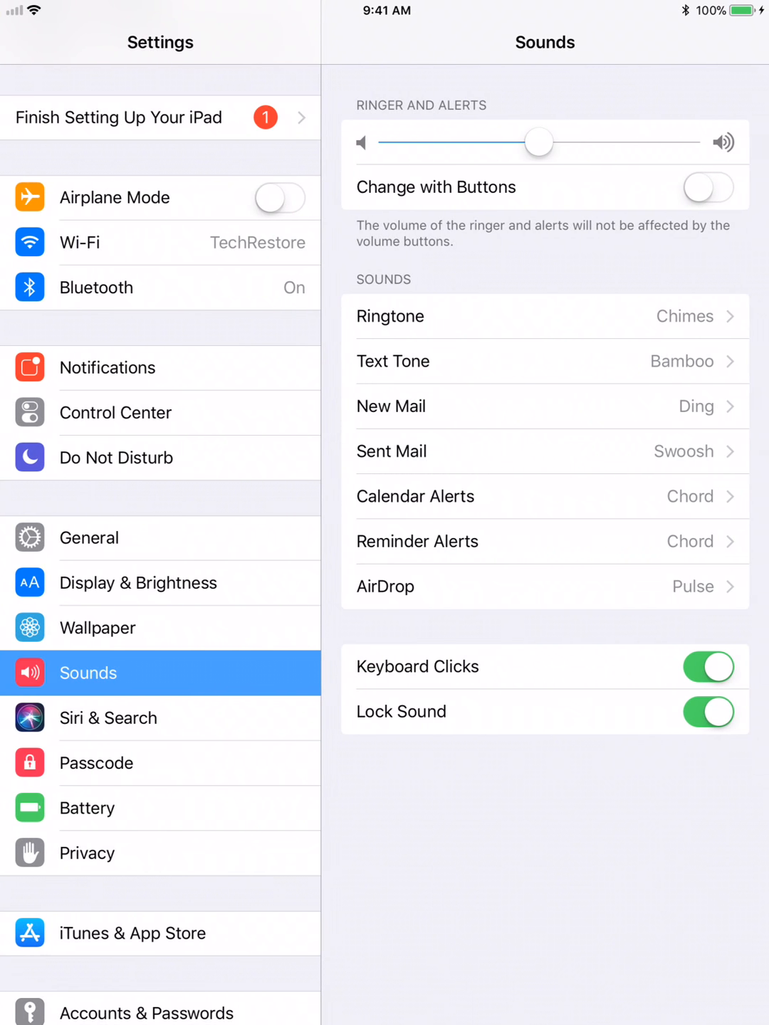
Step: Visit the Bluetooth page, then show the Apple ID account overview with its devices
scroll(down, 3)
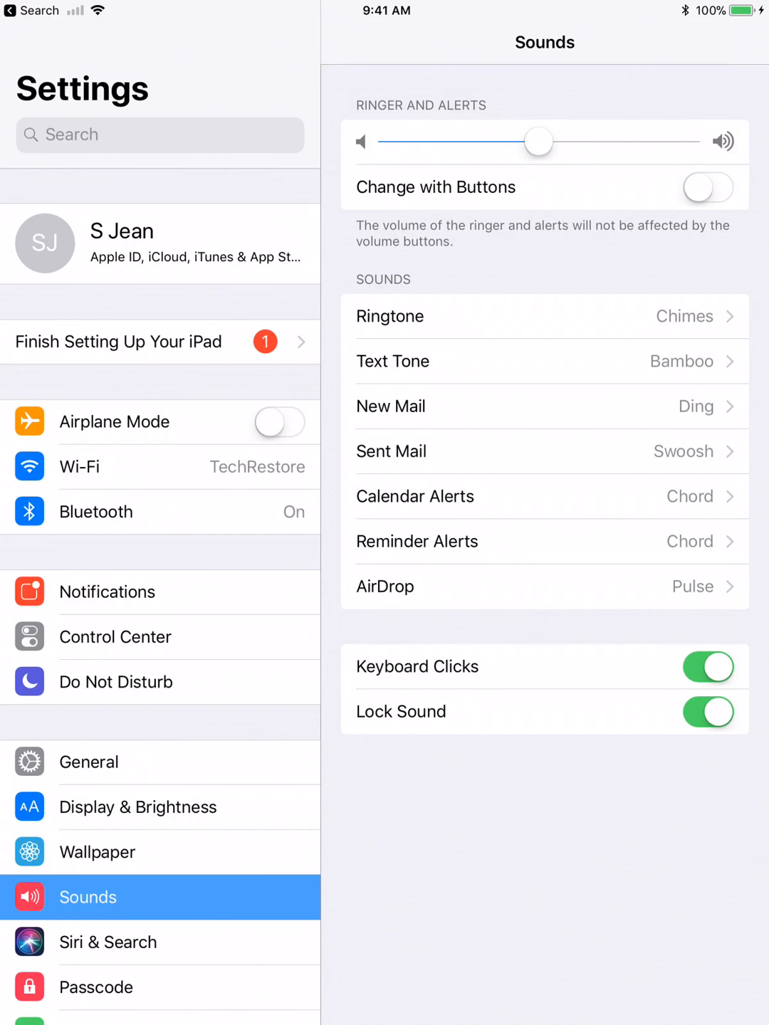
click(95, 511)
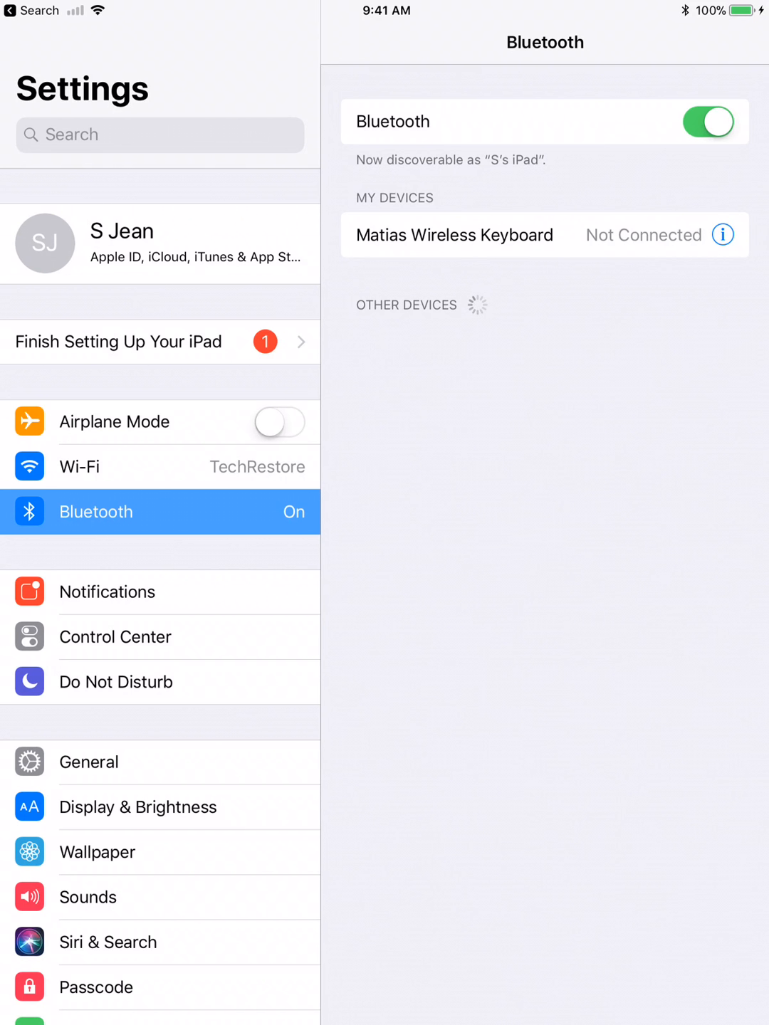
click(159, 243)
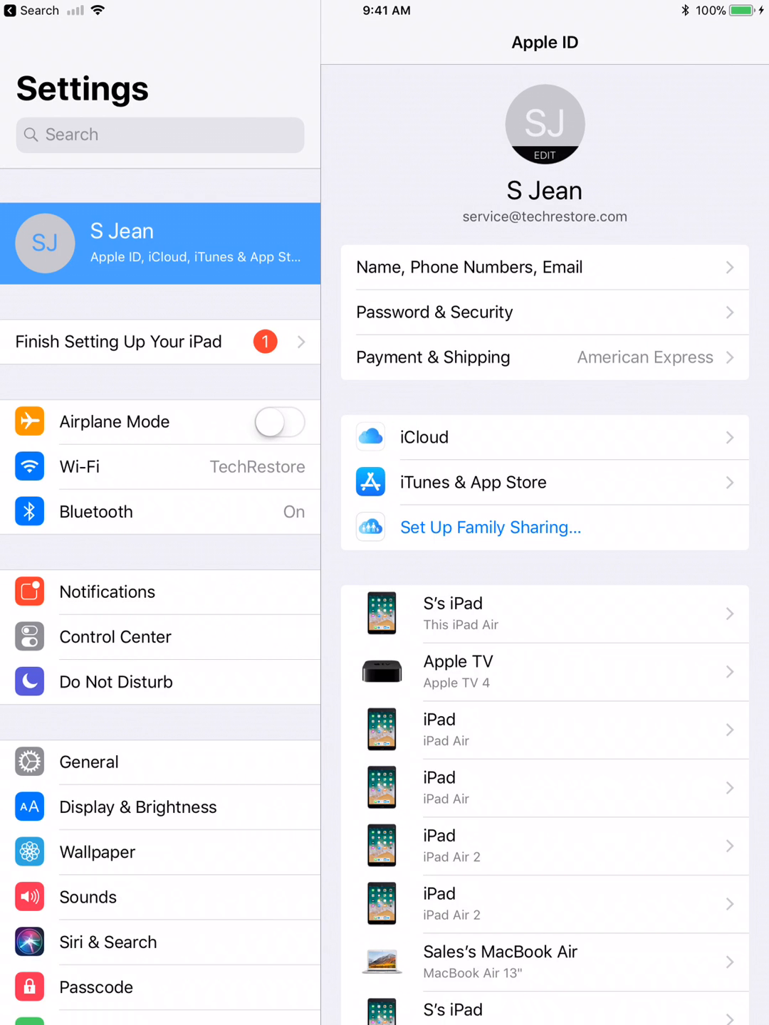
Step: Show the Wi-Fi page connected to TechRestore with nearby networks listed
click(97, 511)
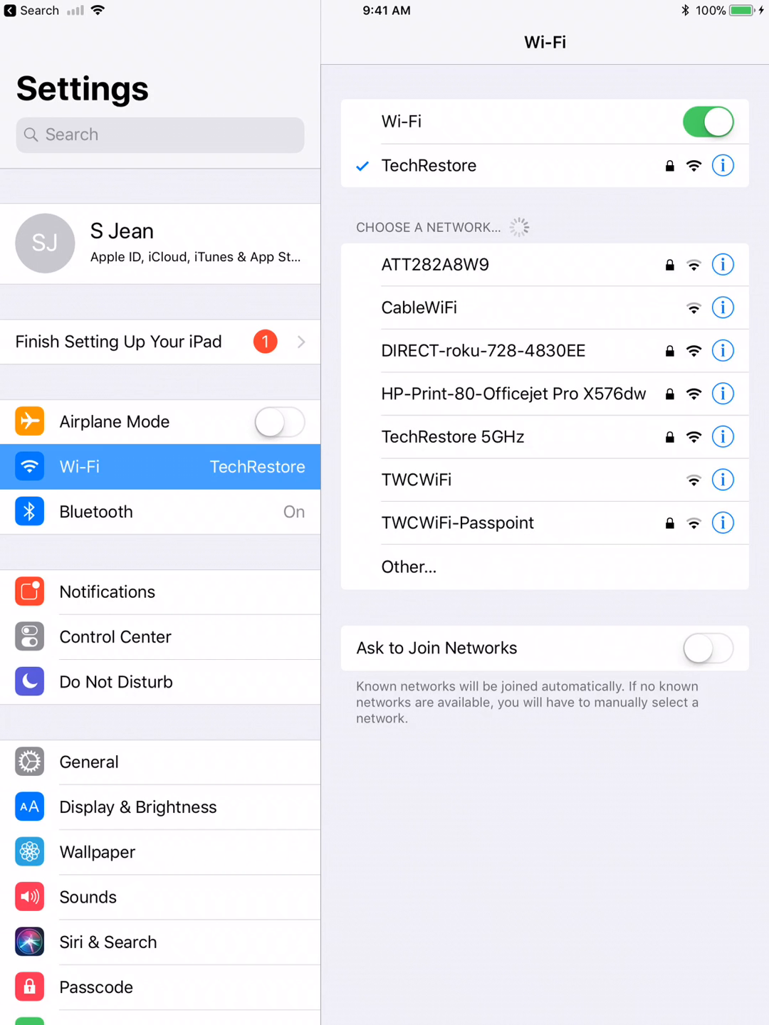
Step: Return to the Bluetooth page with the Matias keyboard, then head to Notifications
click(96, 511)
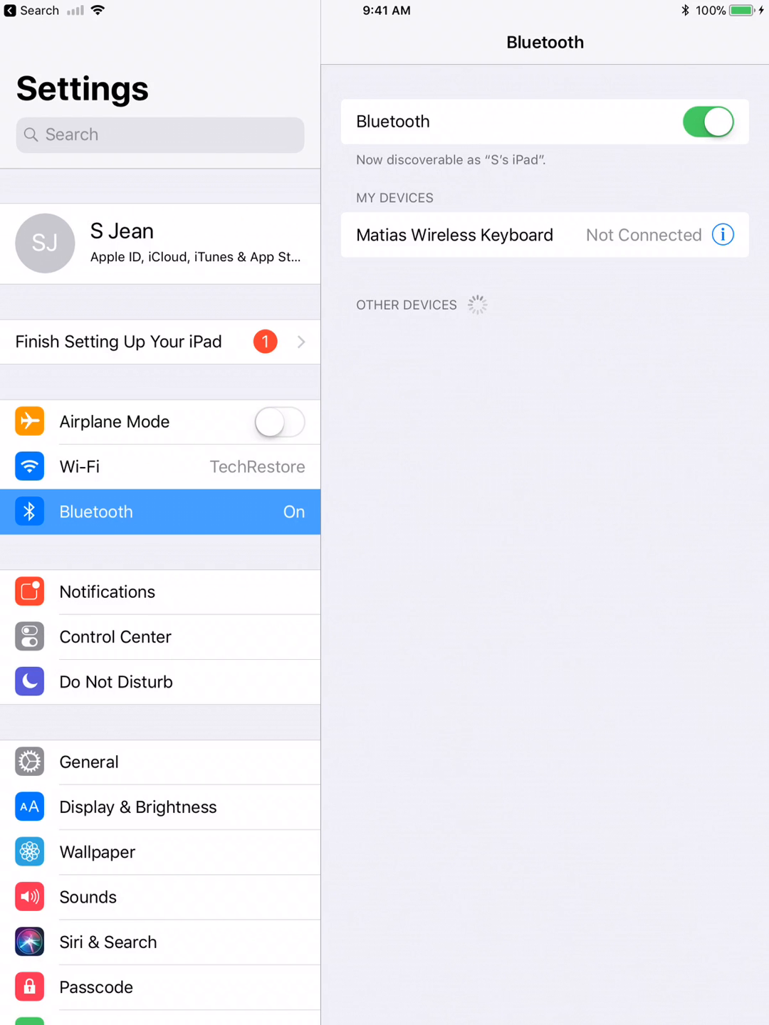
click(107, 591)
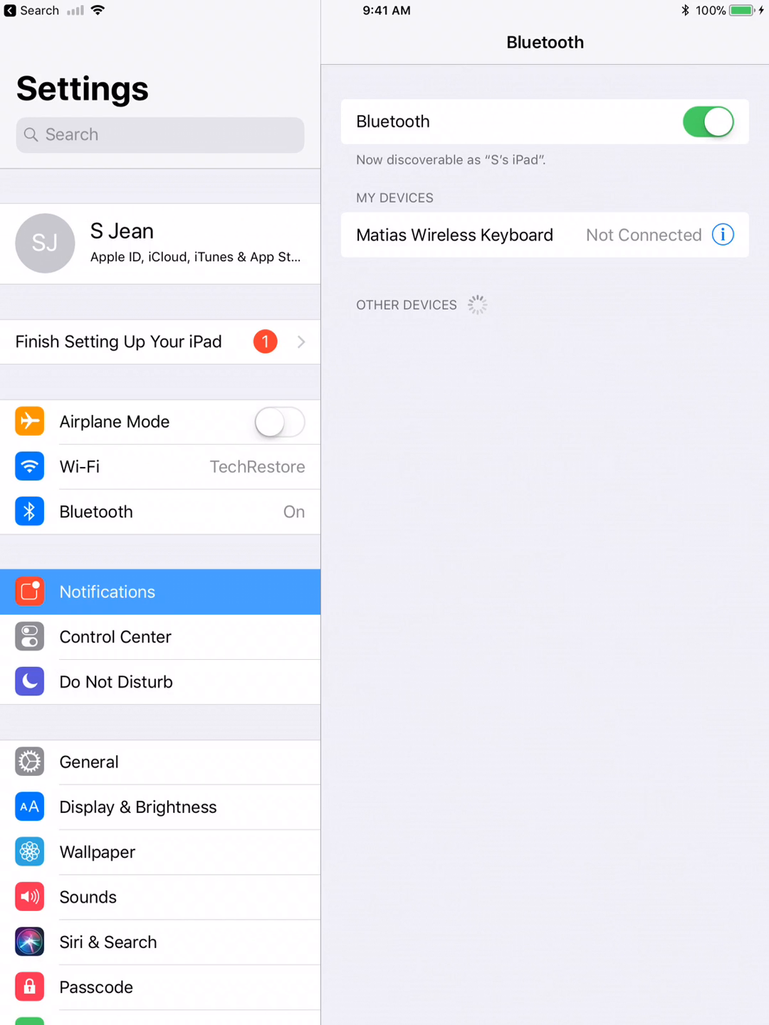
Step: View FaceTime's notification options and adjust its alert settings
click(107, 591)
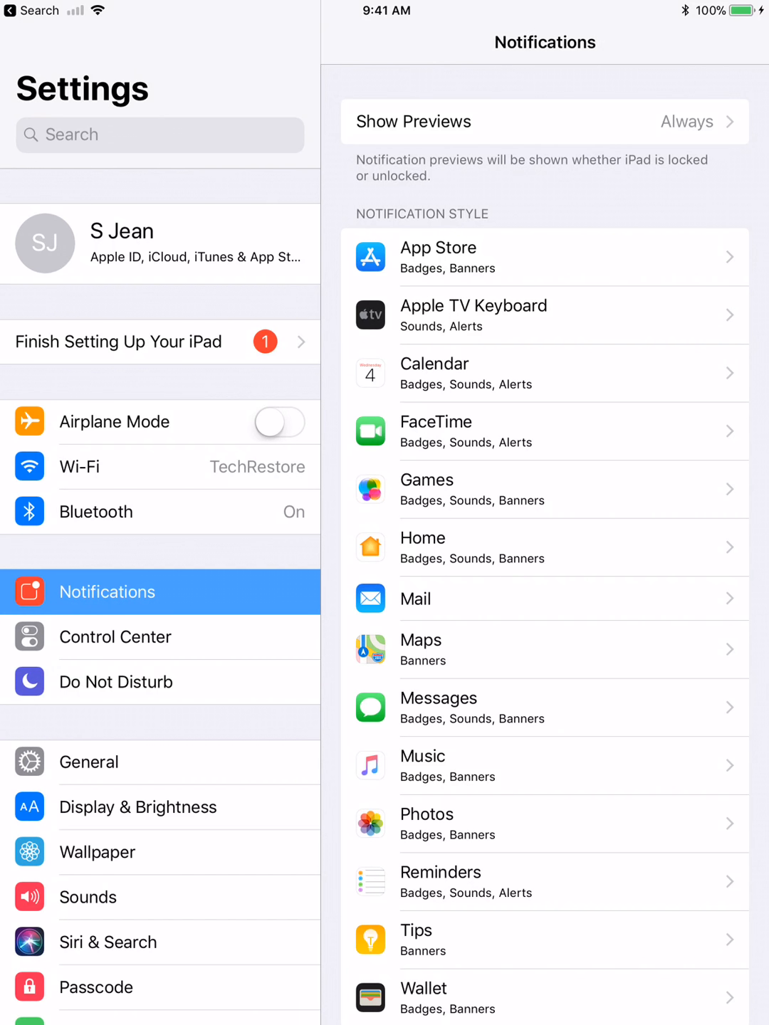
click(544, 430)
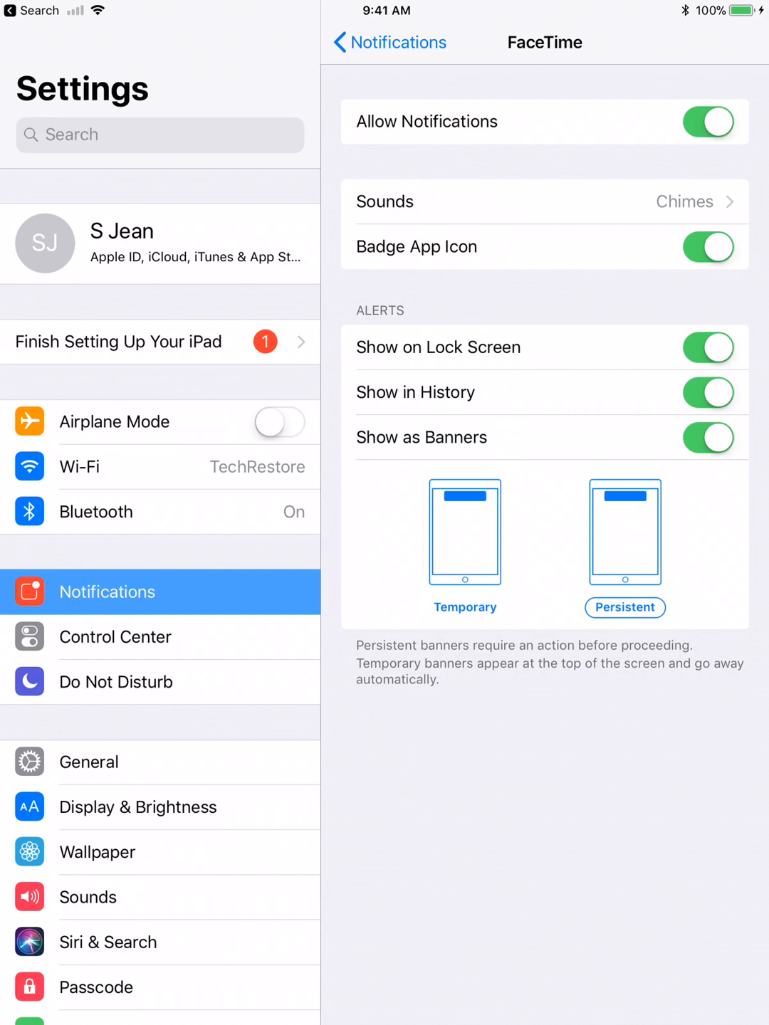
click(623, 607)
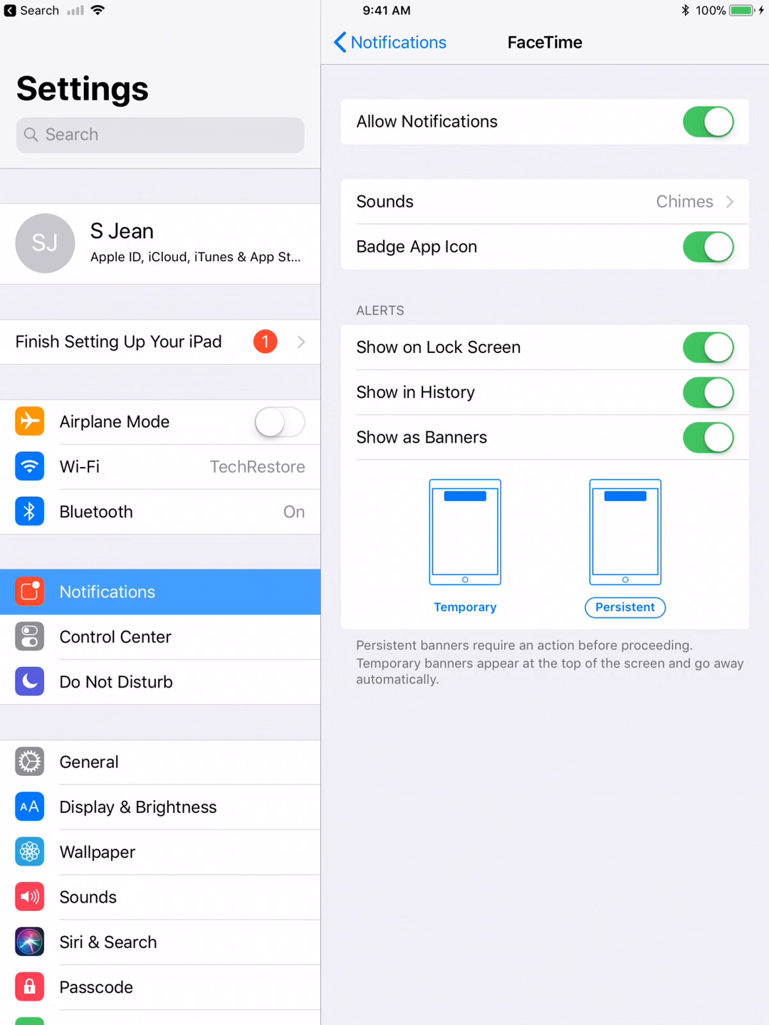
click(624, 531)
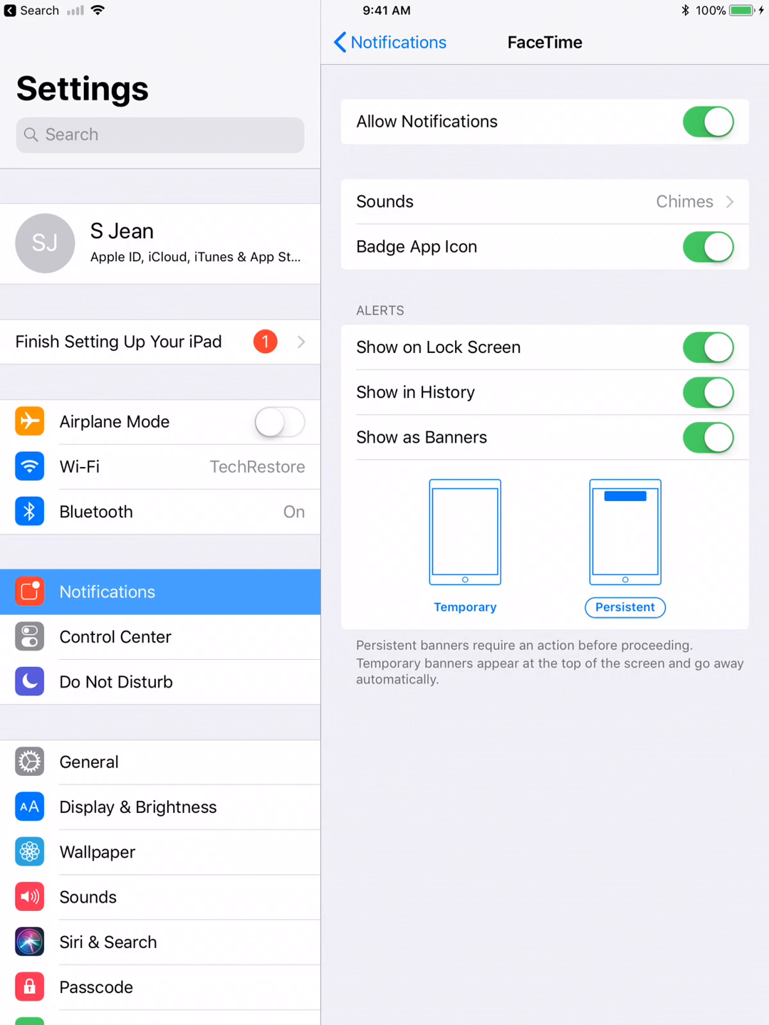
click(464, 493)
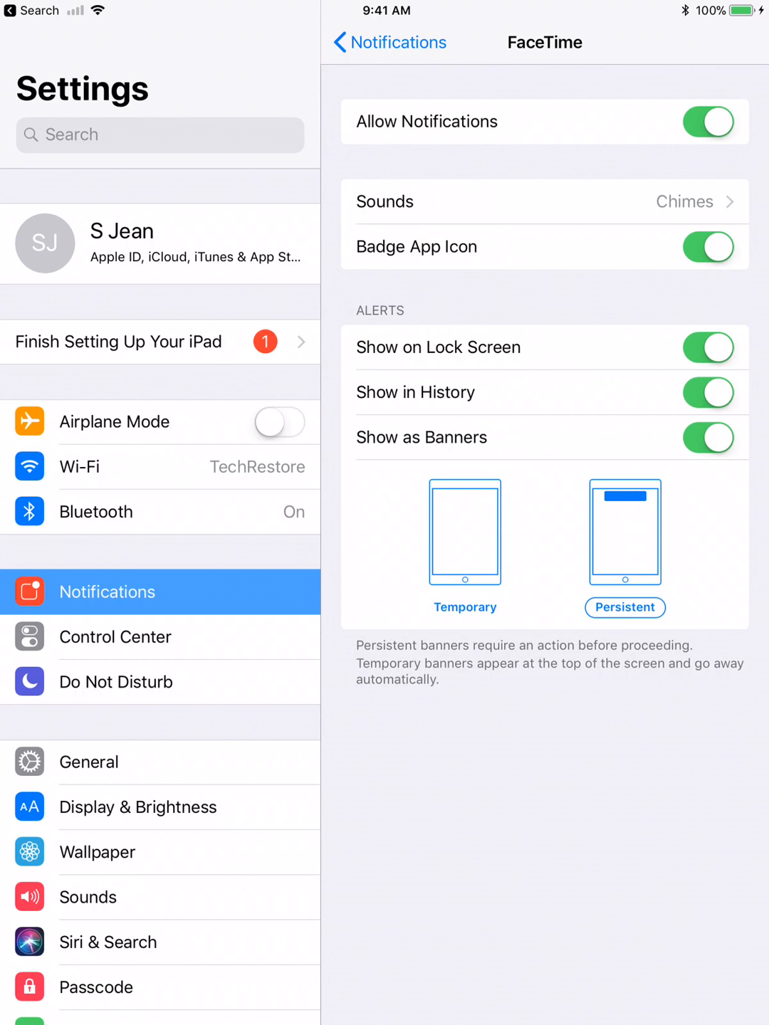
Step: Bring up the FaceTime alert sound choices to replace Chimes
click(544, 202)
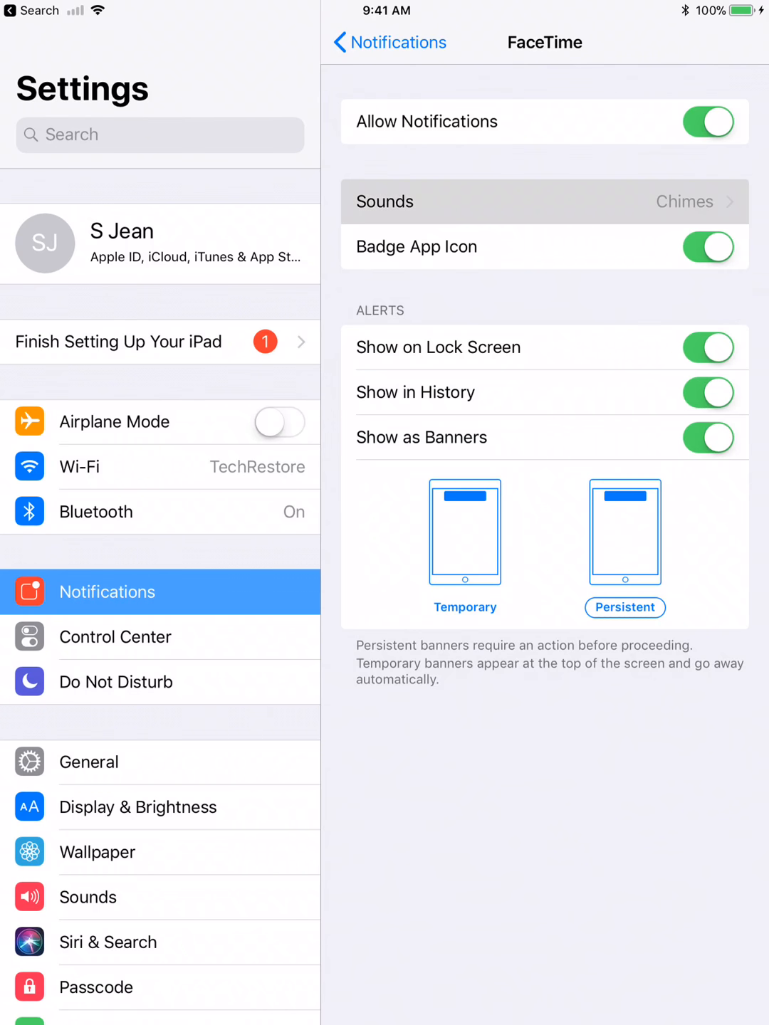
click(544, 202)
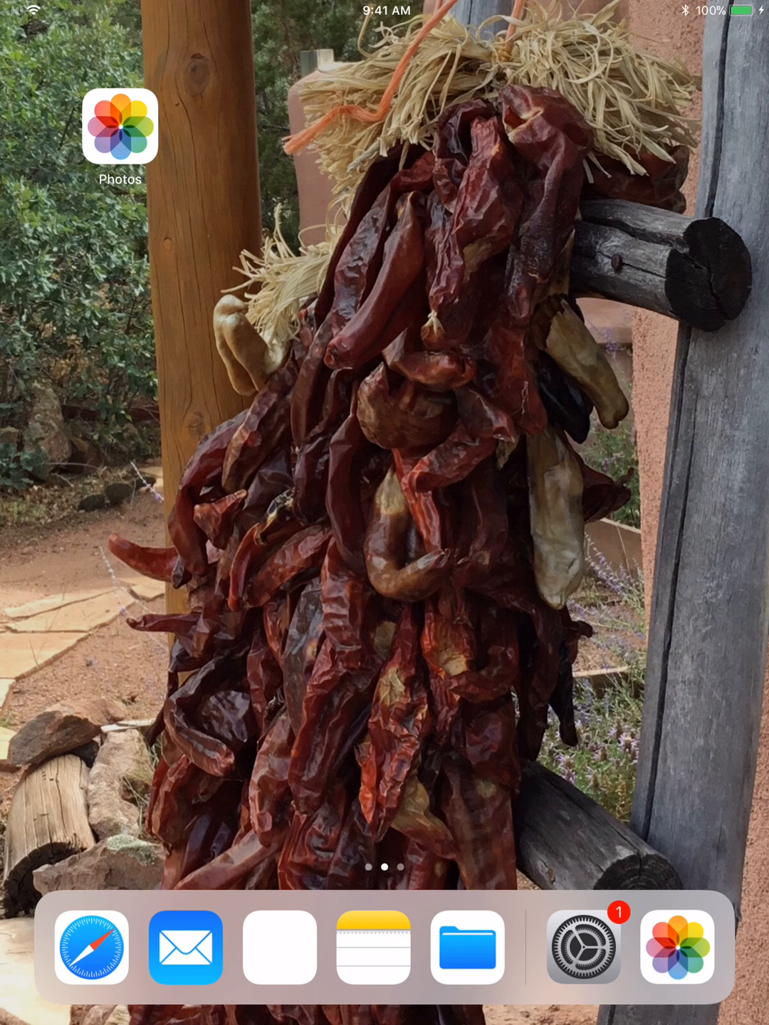
Step: Reopen Settings from the Dock to the FaceTime notification options with Circuit sound
click(584, 946)
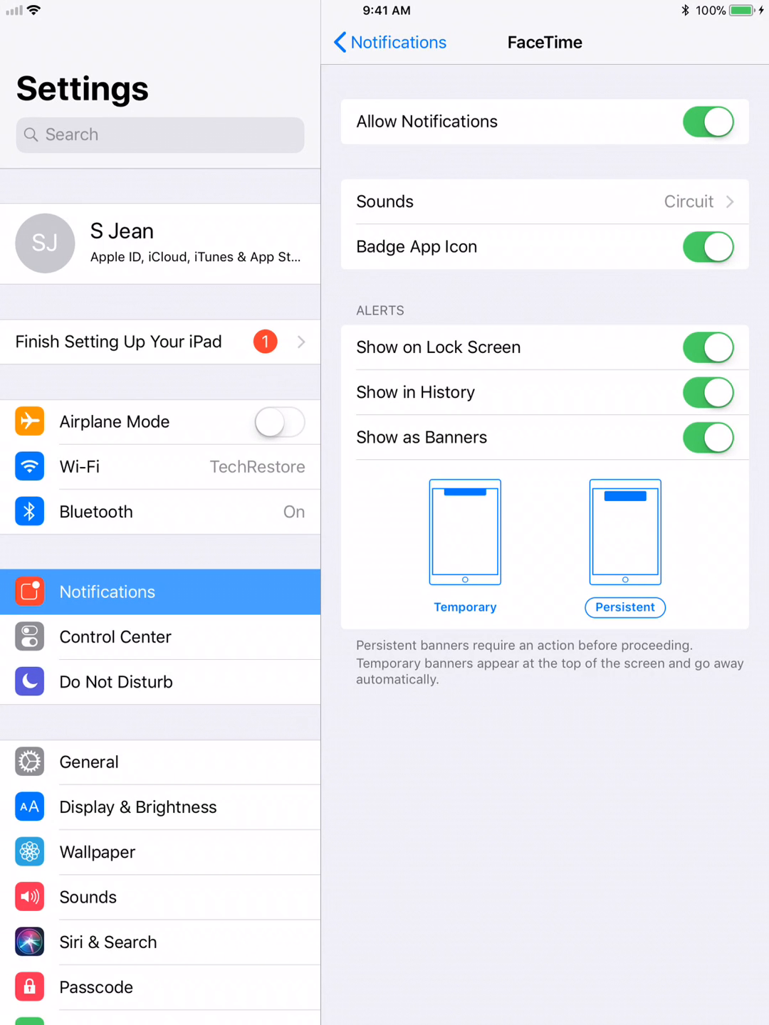
Step: Switch FaceTime's Show on Lock Screen off and back on, then go to Control Center settings
click(708, 347)
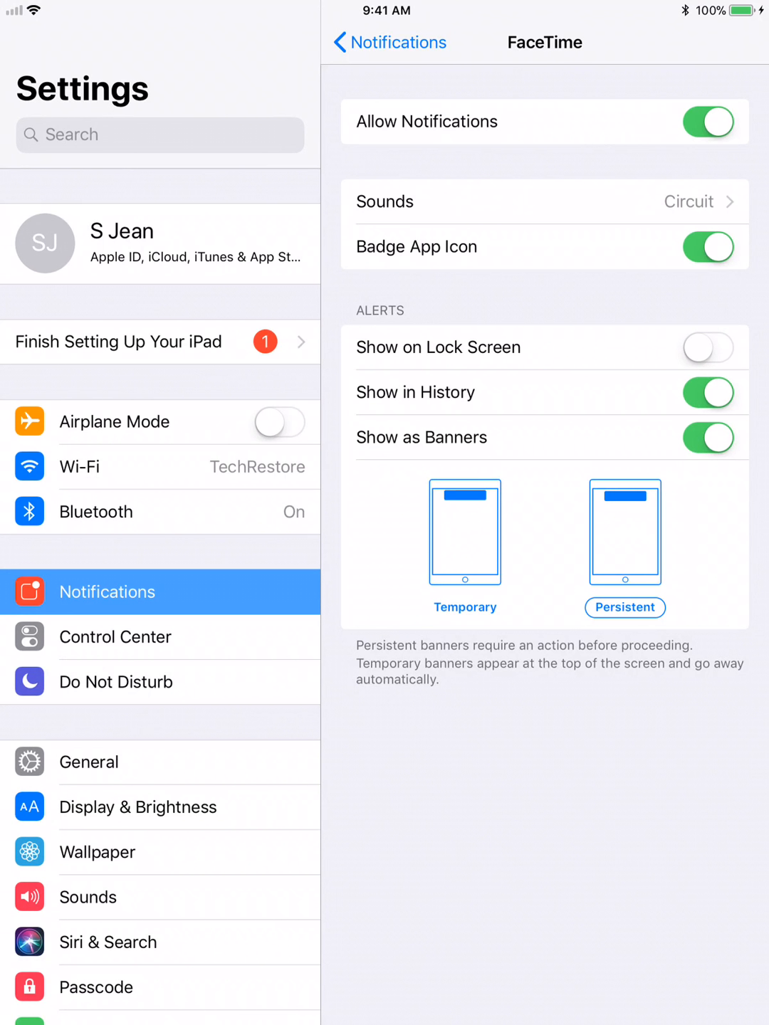
click(707, 347)
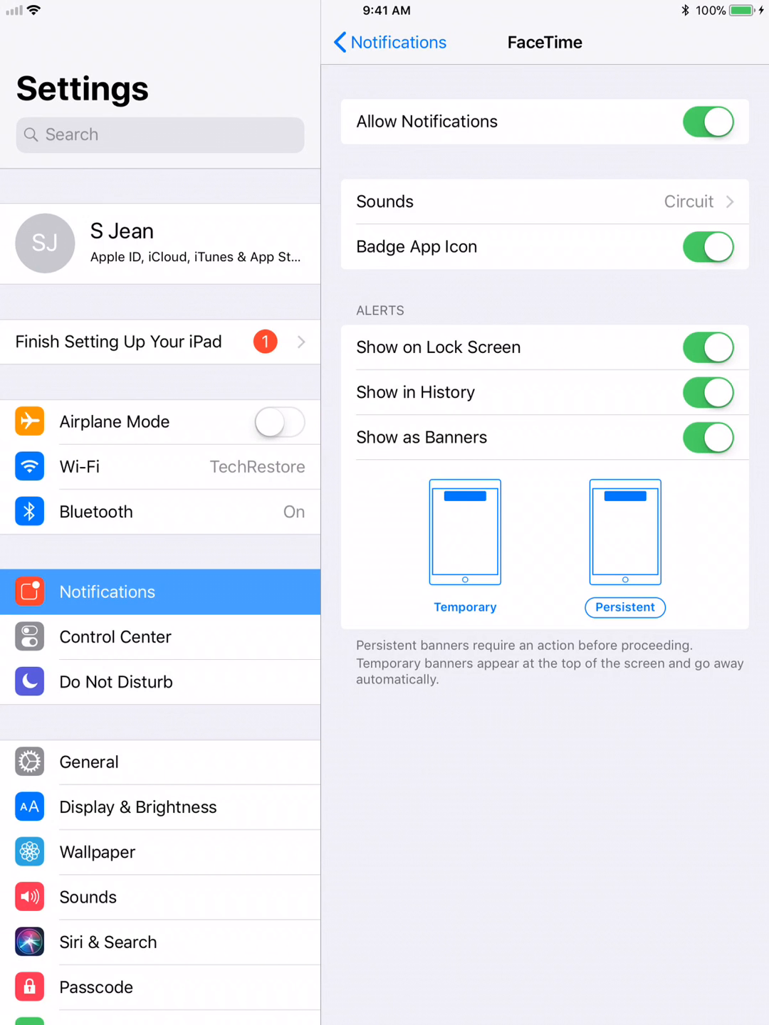
click(115, 637)
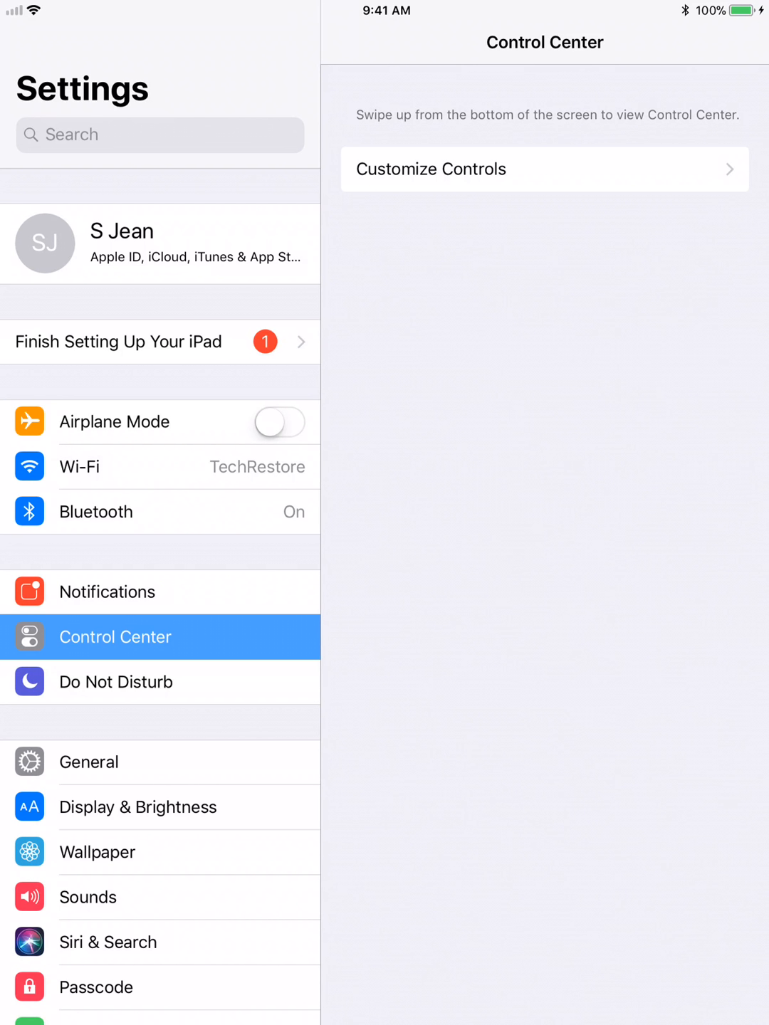
Step: Show the Do Not Disturb settings page from the sidebar
click(116, 681)
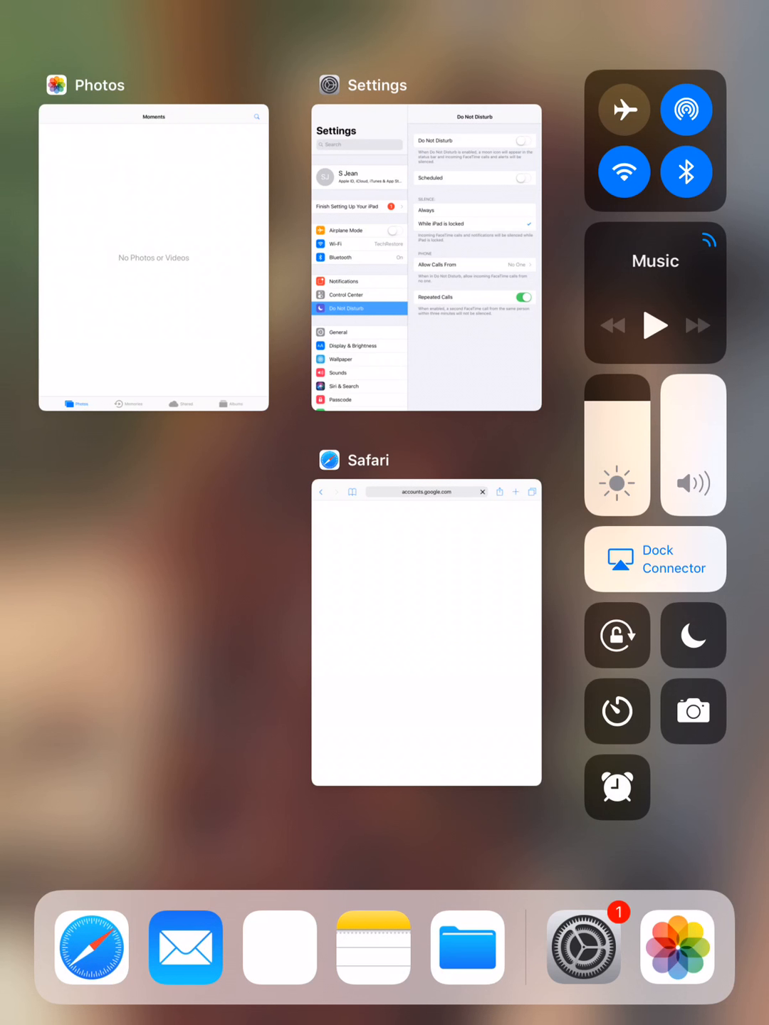
Step: Toggle Do Not Disturb on and off twice with the crescent moon button, leaving it off
click(692, 635)
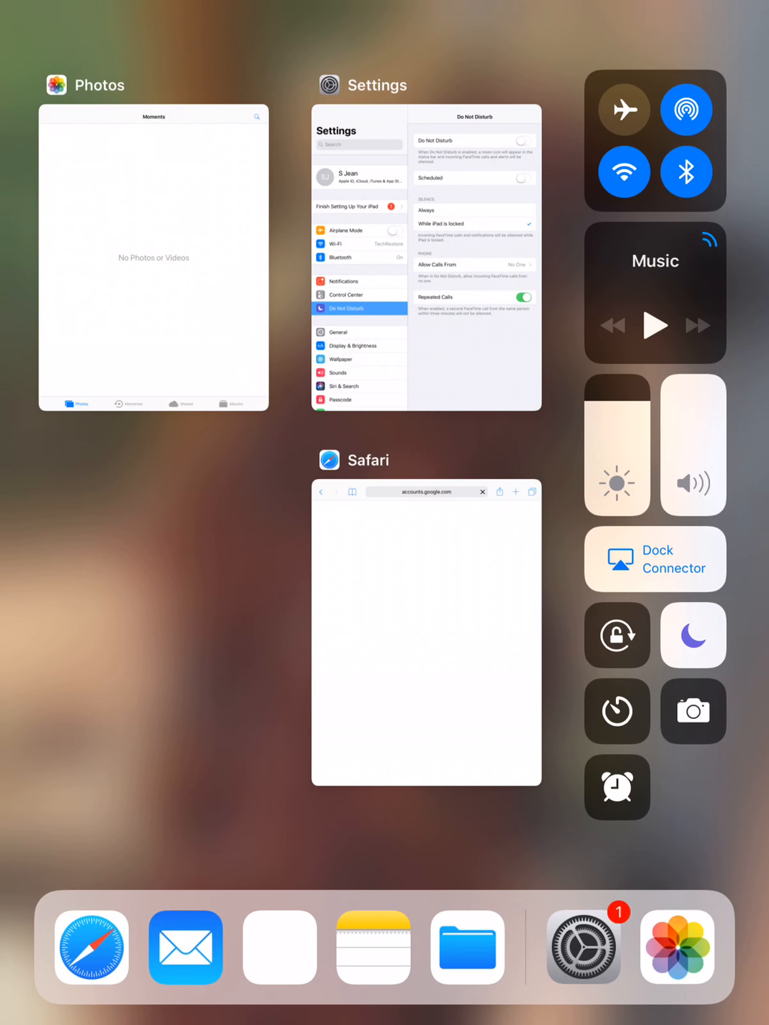
click(692, 635)
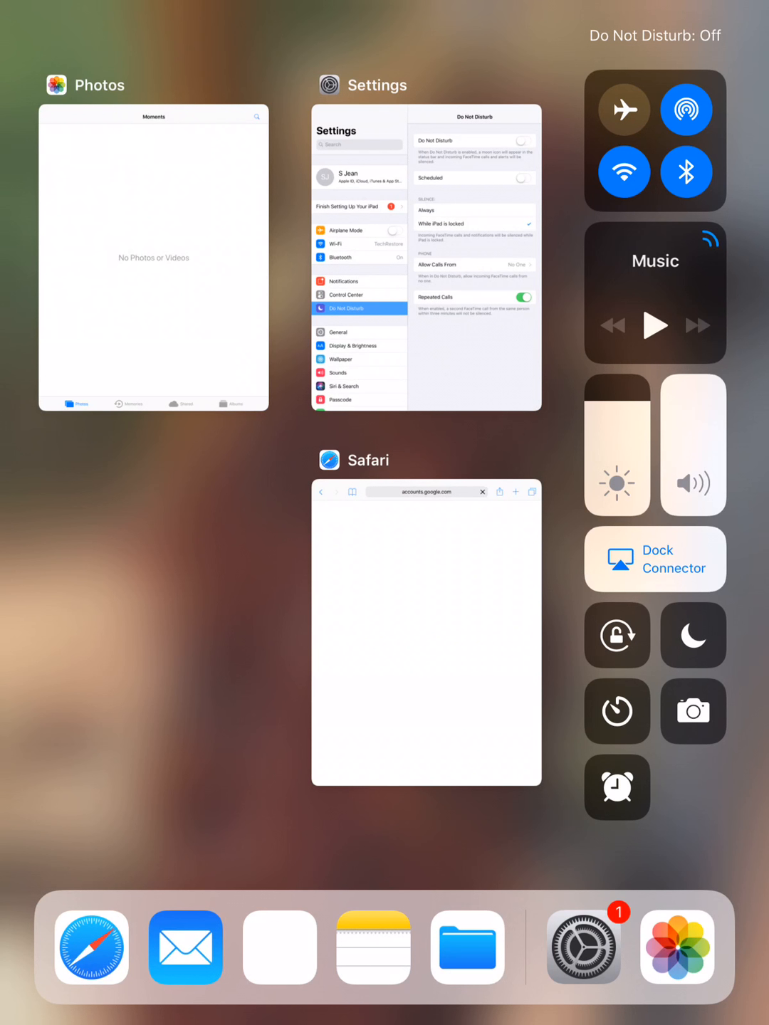
click(692, 635)
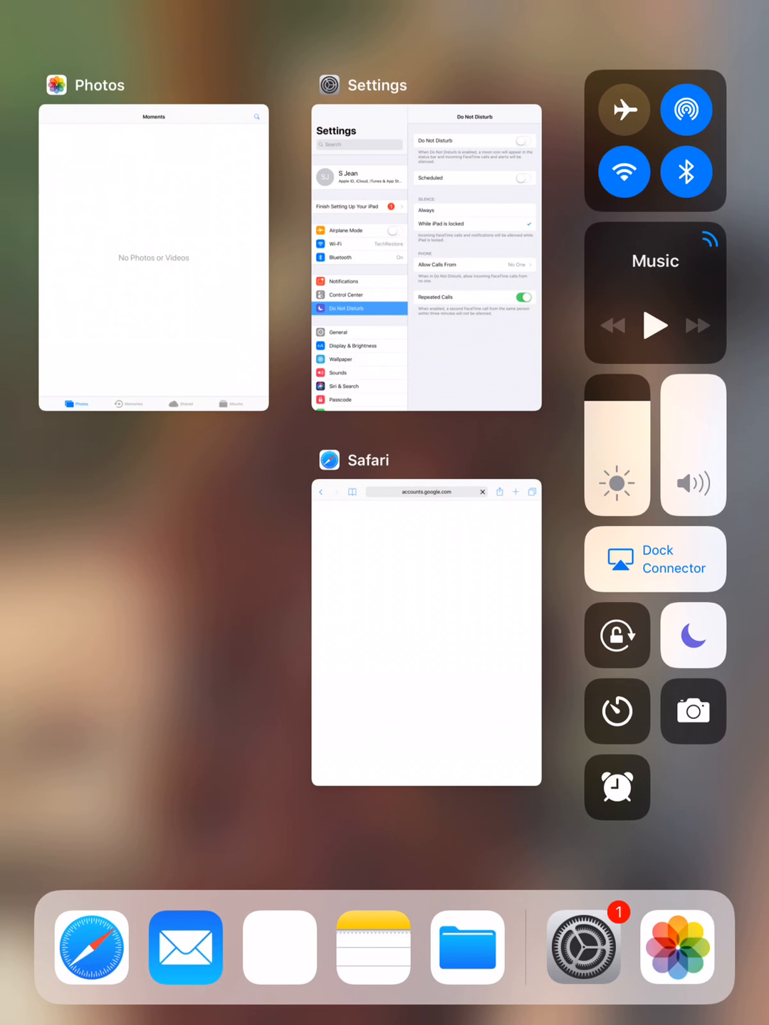
click(692, 635)
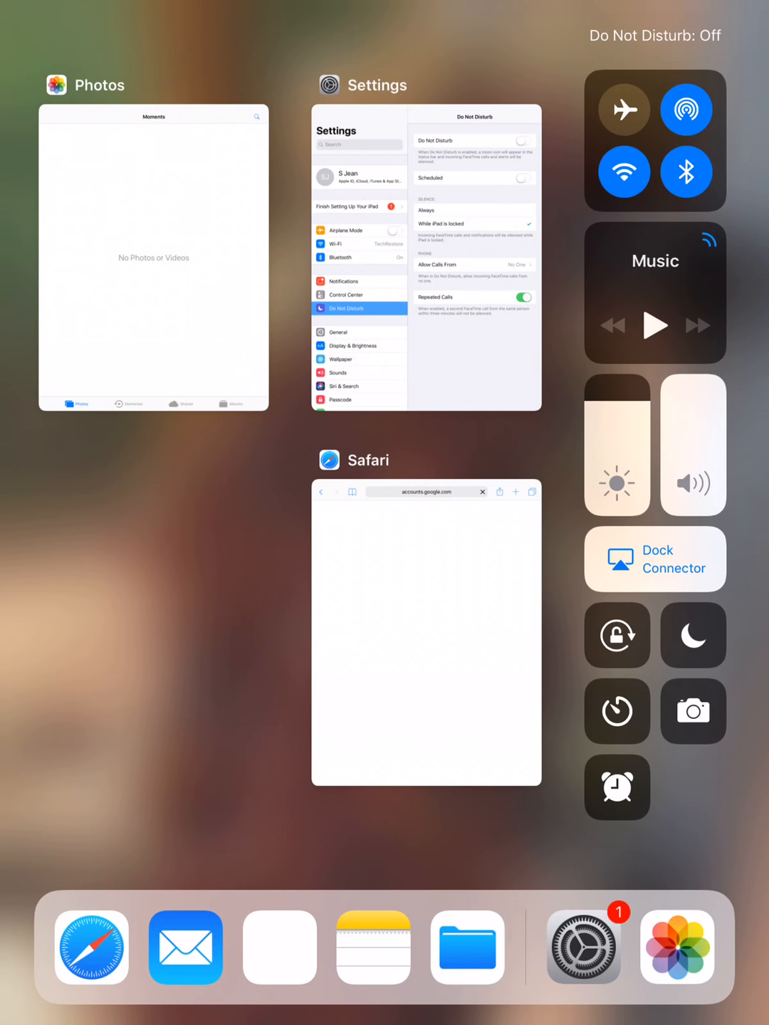